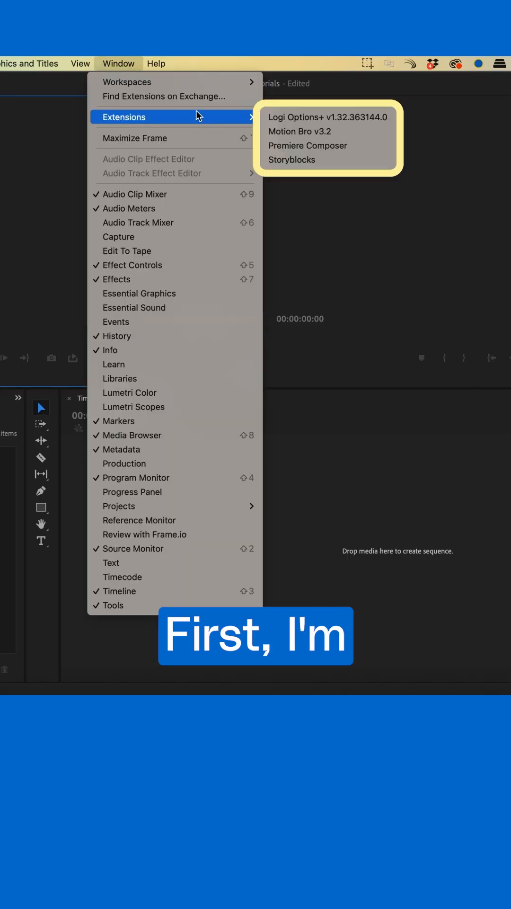
Launch the Storyblocks extension from the Window > Extensions menu.
click(292, 160)
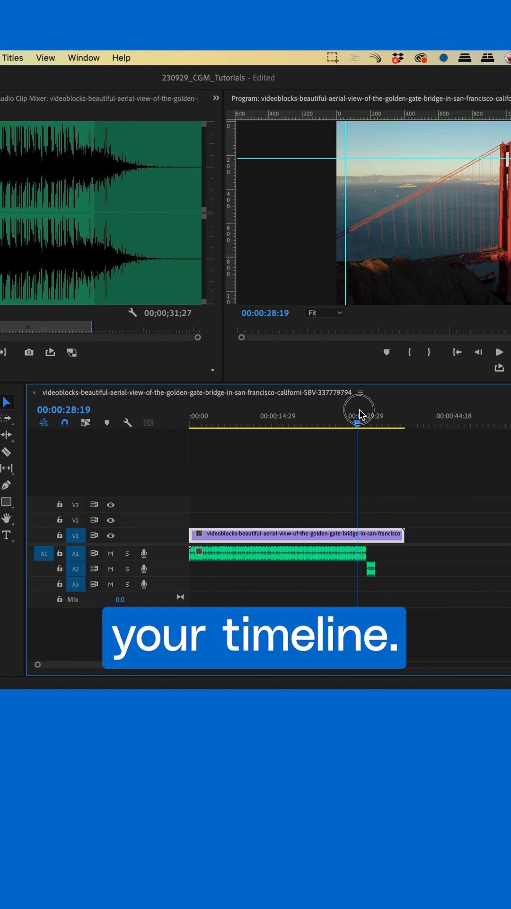
Open the Audio Track Mixer and expand its track effect slots to list effect categories.
click(83, 57)
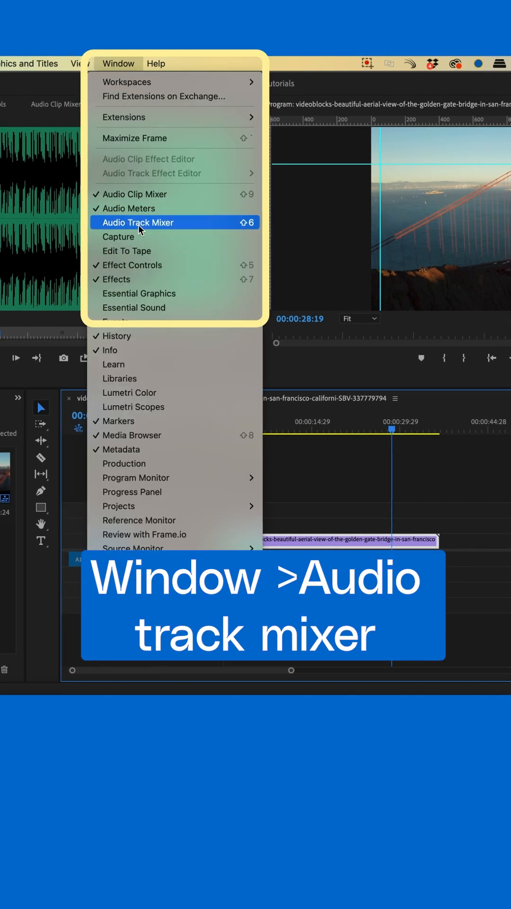
click(137, 222)
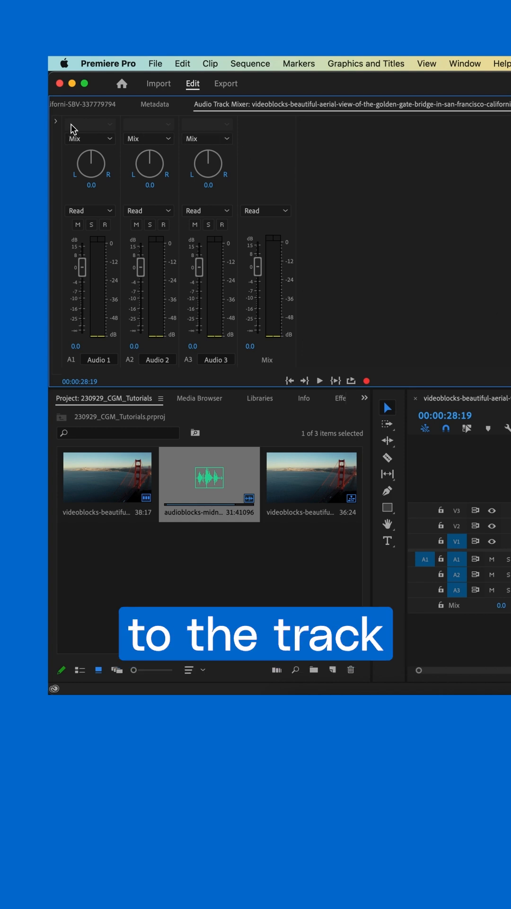
click(56, 121)
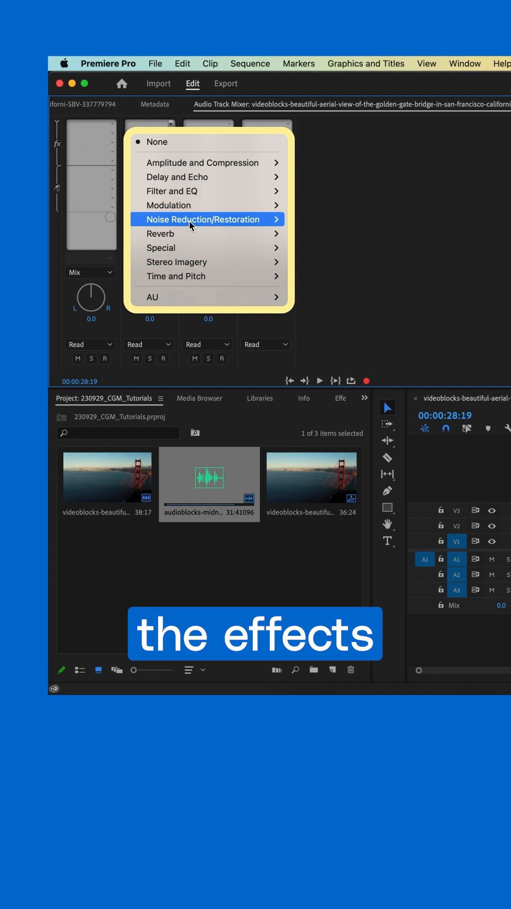
mouse_move(172, 233)
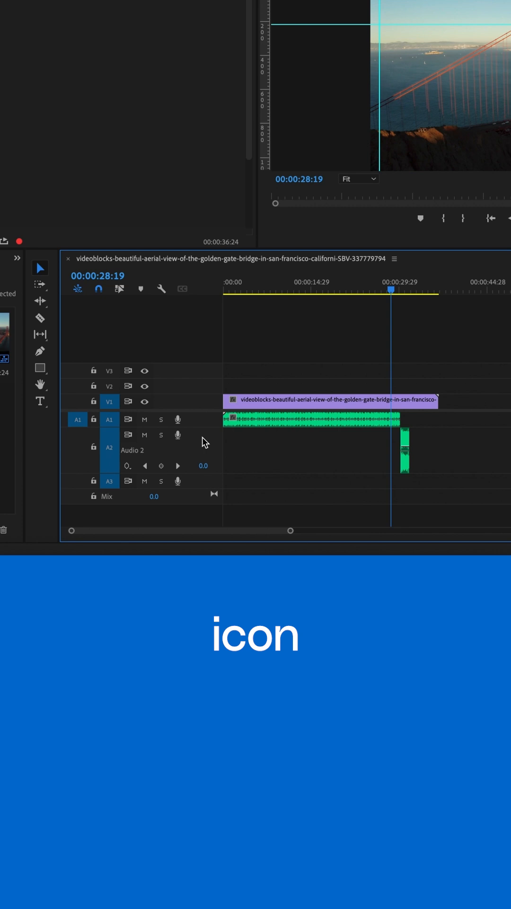
Display volume keyframes on the A2 track via its keyframe button menu.
click(127, 466)
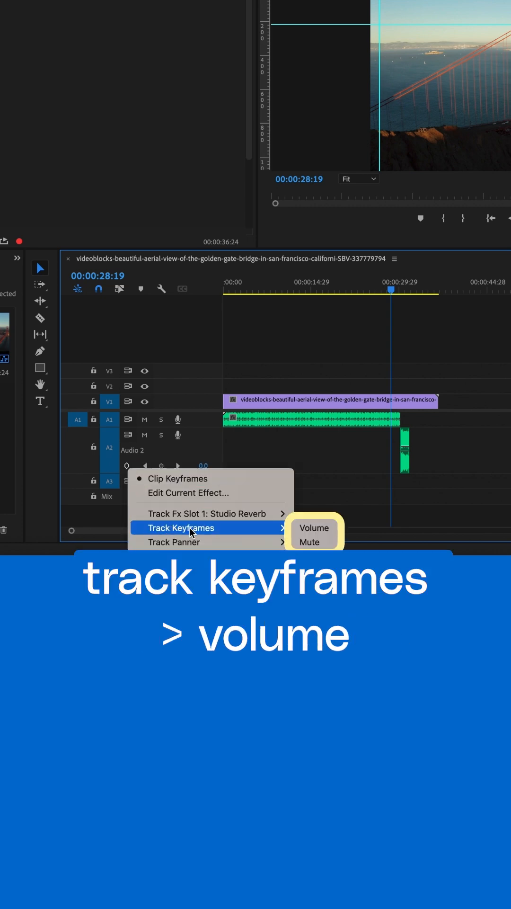
click(313, 528)
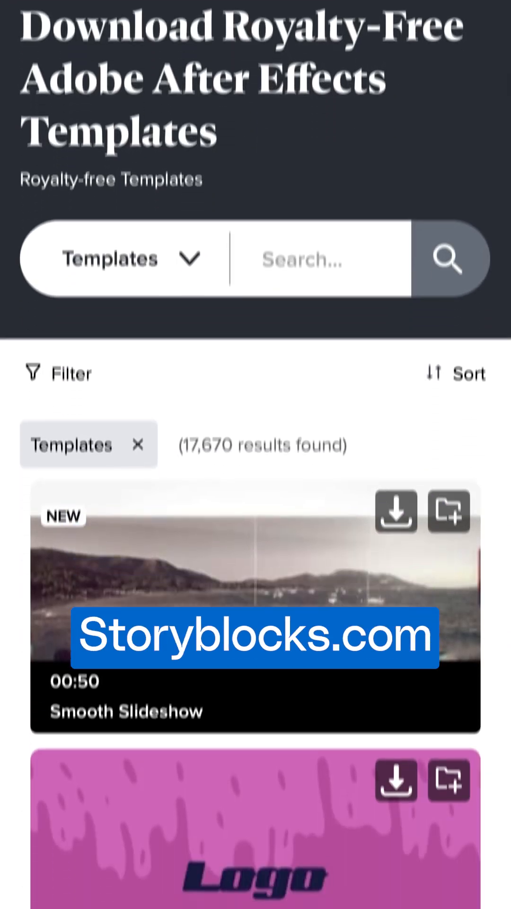
Scroll the Storyblocks templates results to see Smooth Slideshow and Stylized Transitions.
scroll(down, 3)
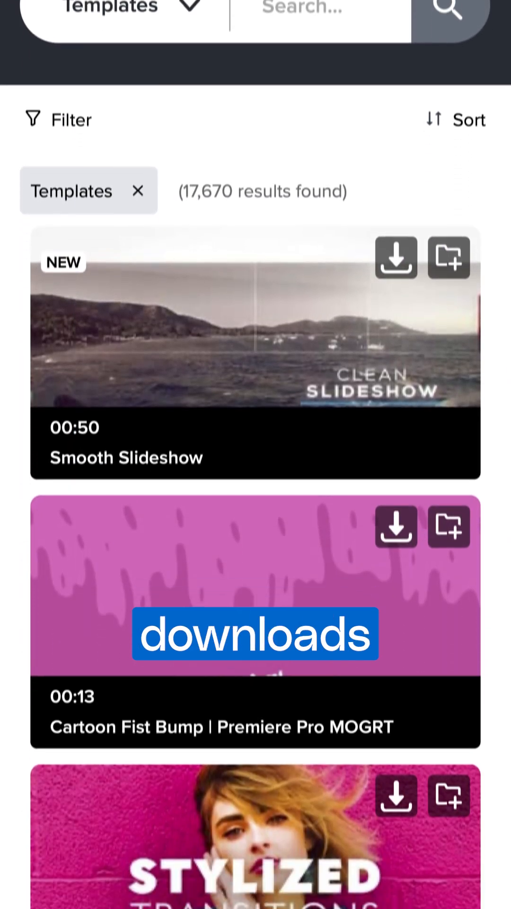